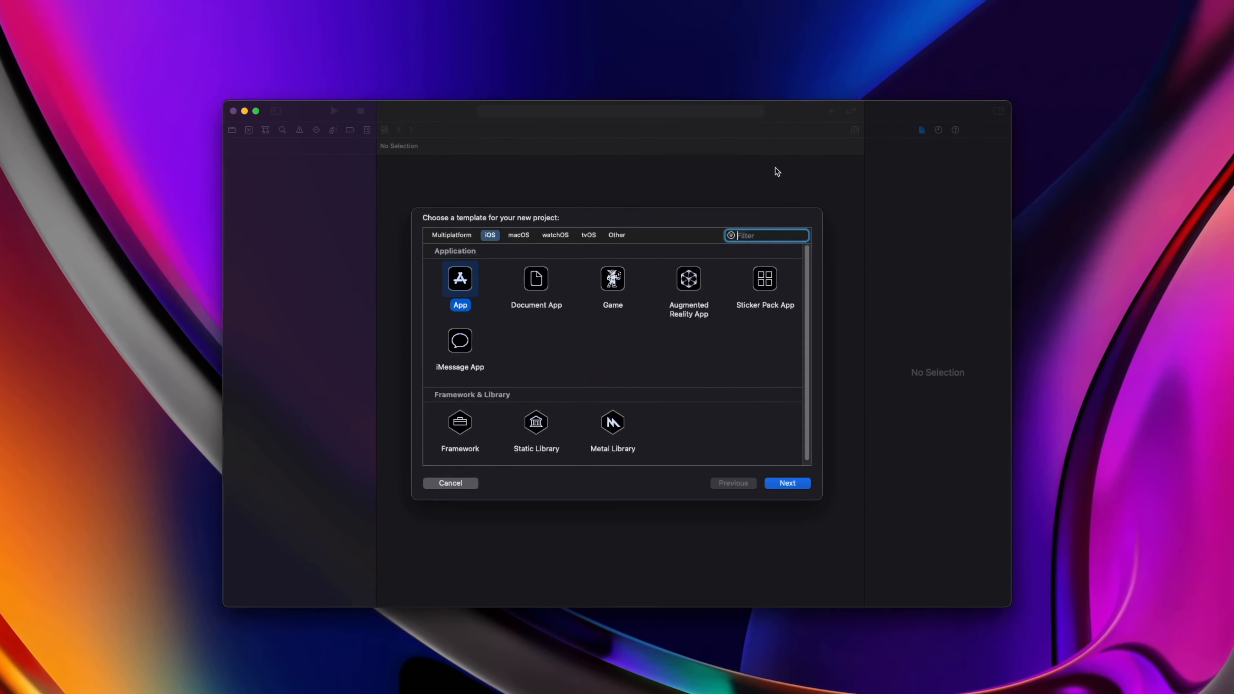
Create a new Swift file named JWT in the MusicKitDemo project.
click(786, 483)
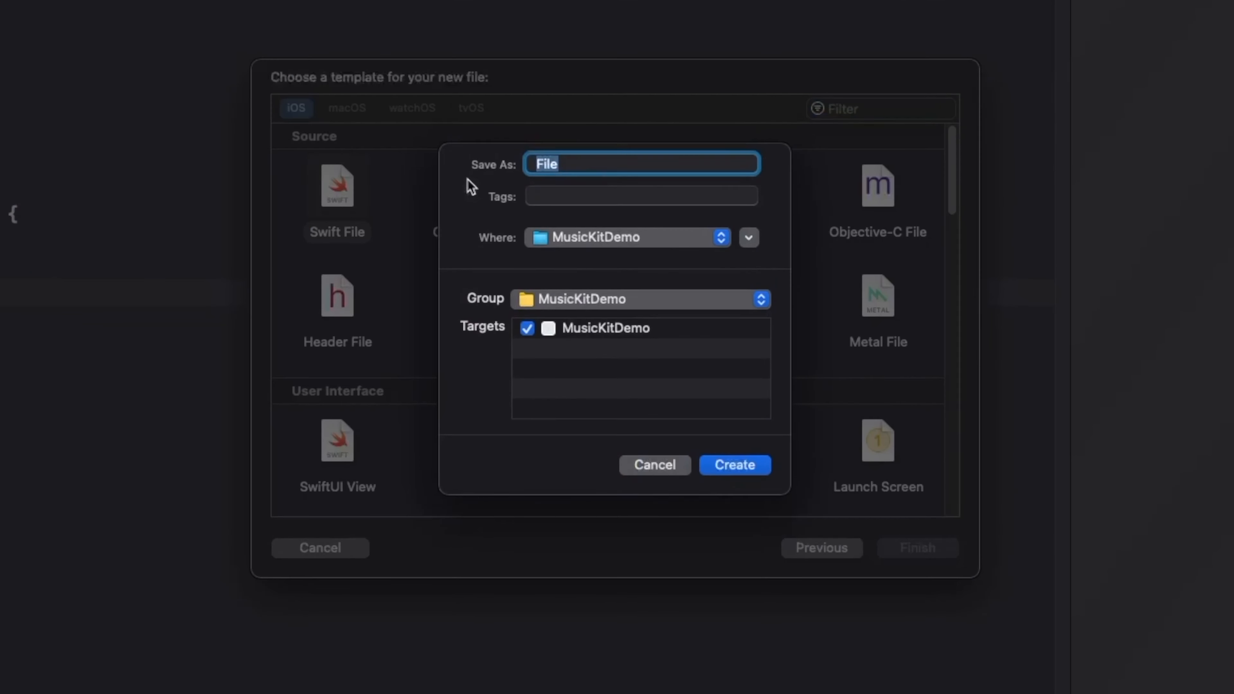
text(JWT)
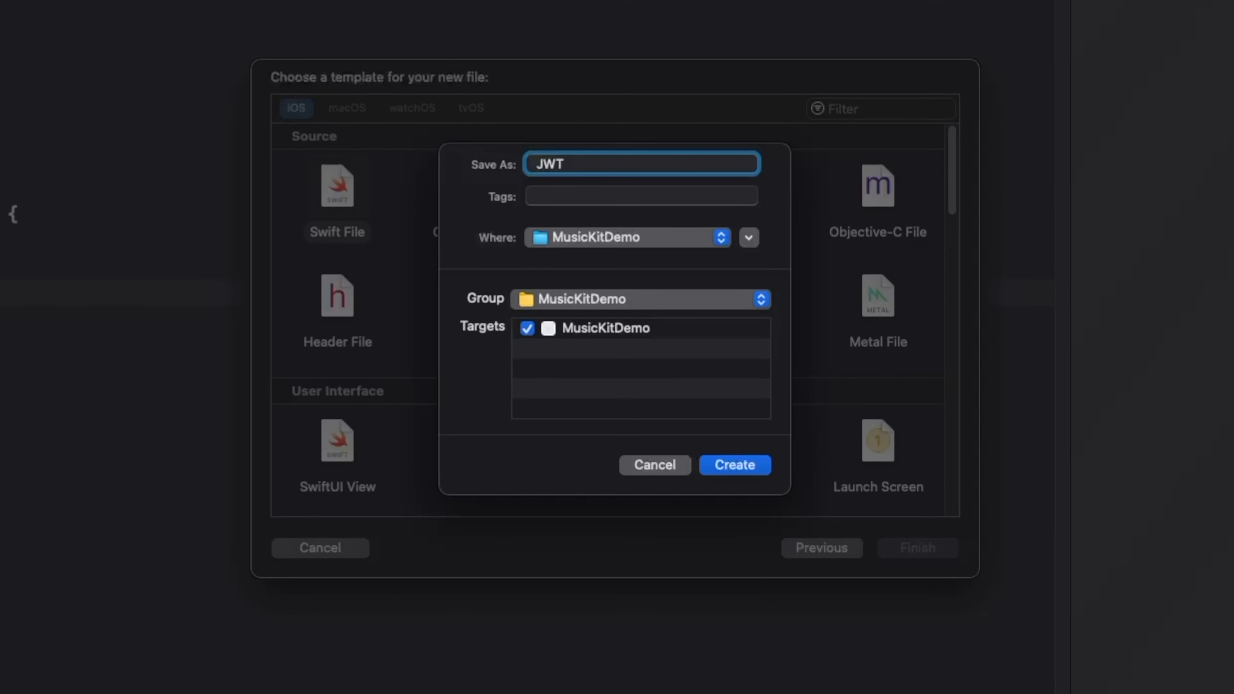
click(732, 464)
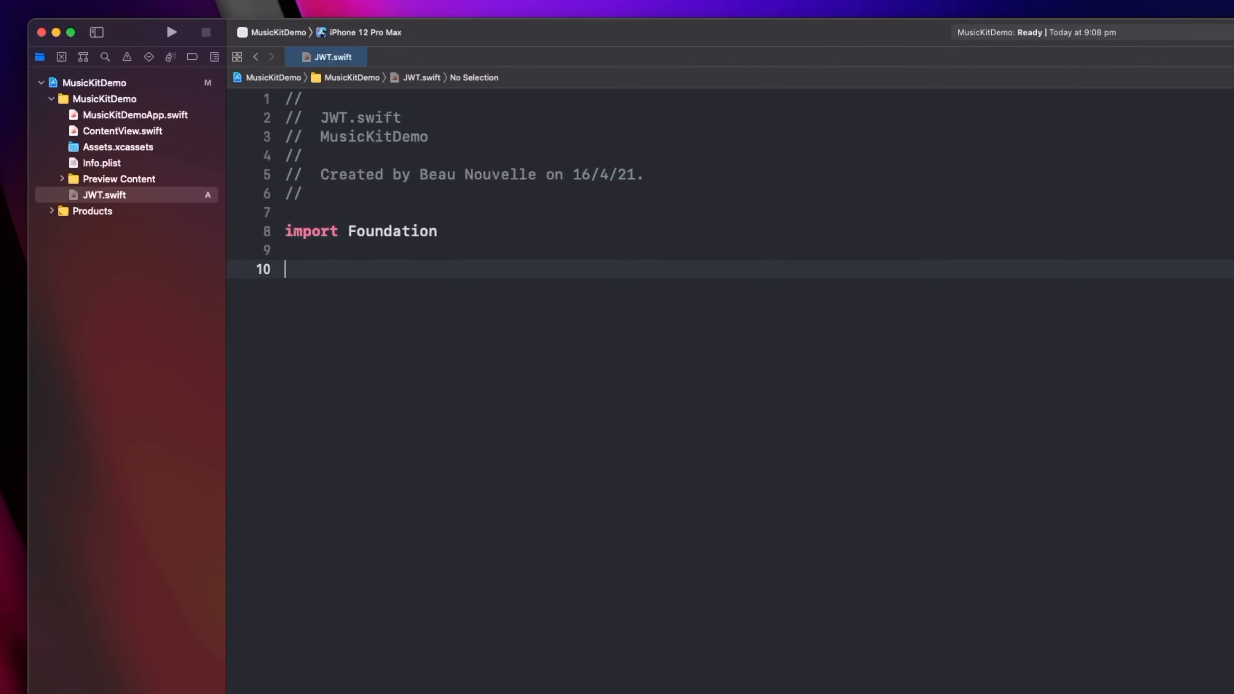
Declare struct JWT with teamId and keyId string constants.
text(struct JWT)
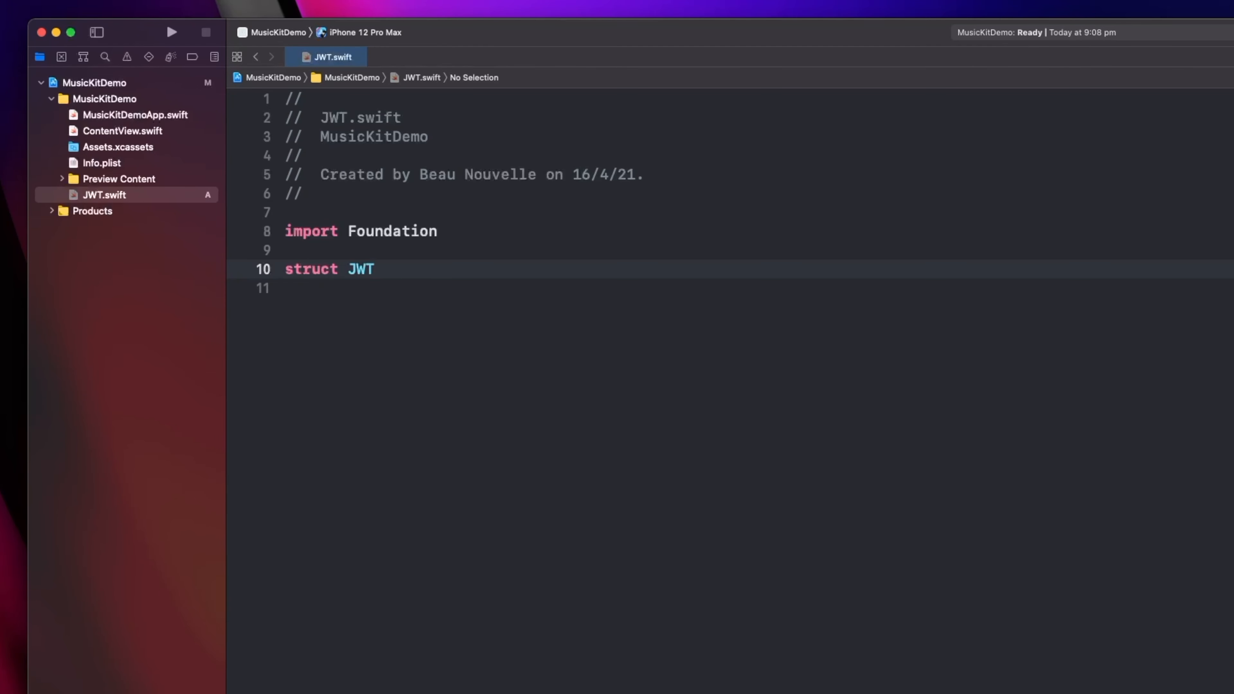
text({)
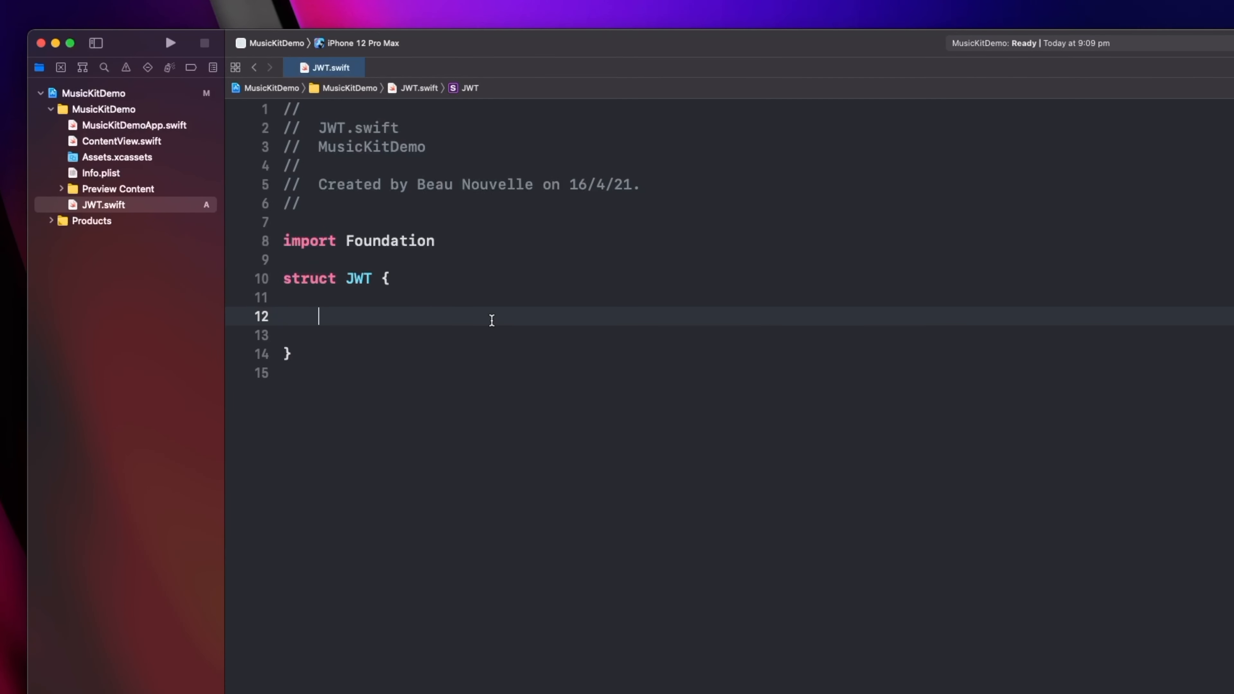
text(let teamId = "")
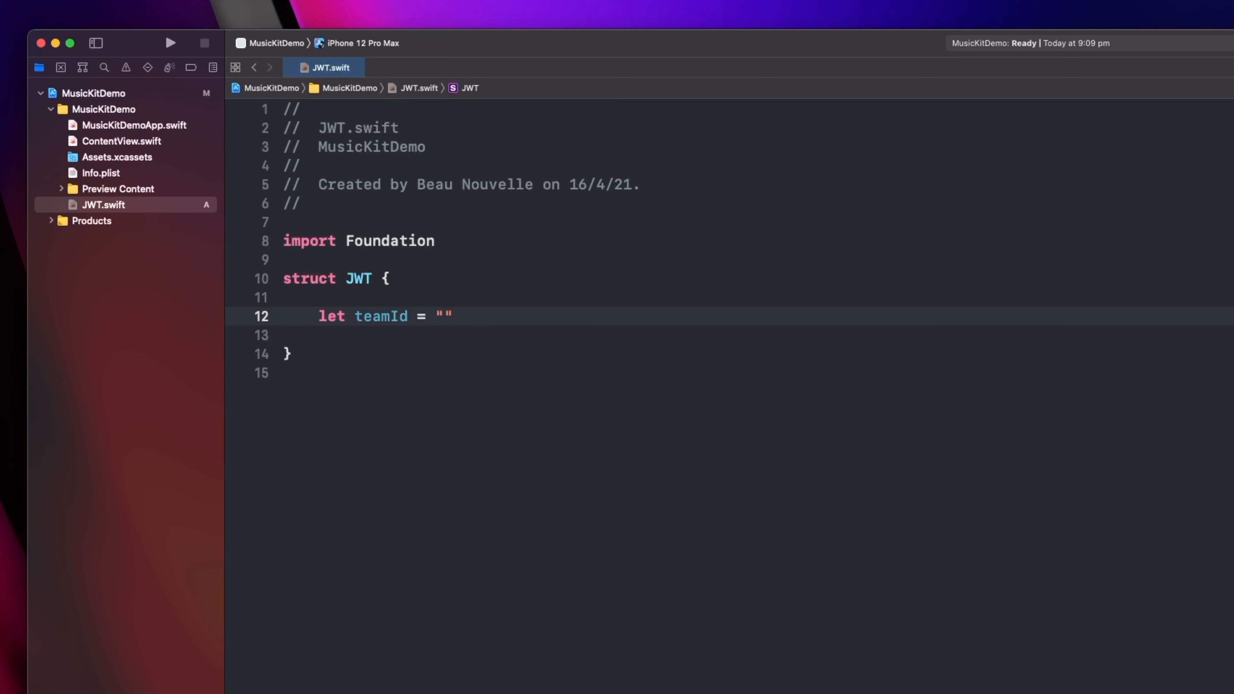
text(RCF8)
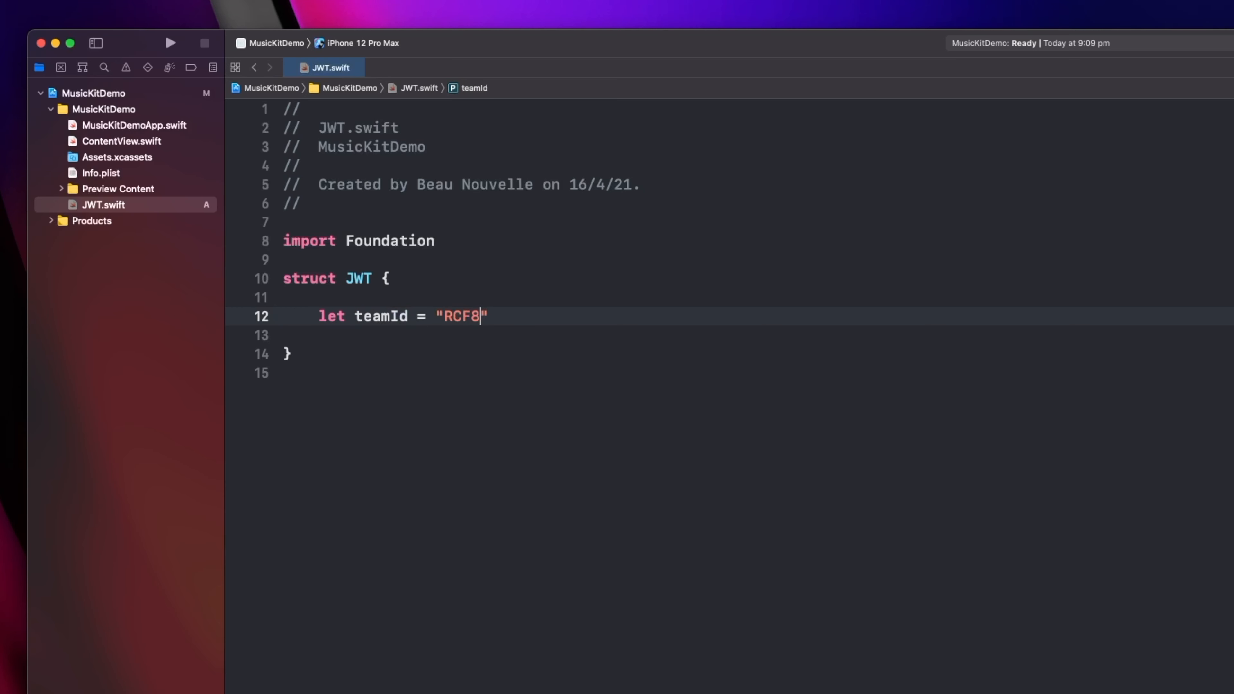
text(273U5")
click(730, 335)
text(let)
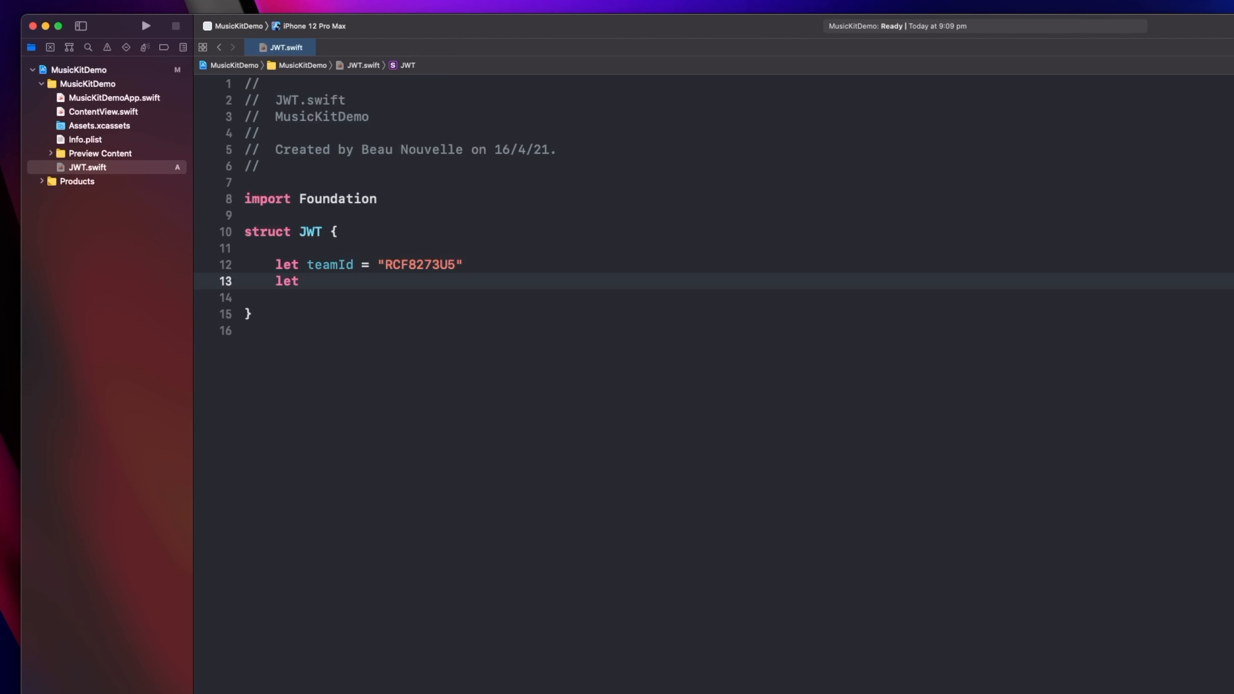
text(keyI)
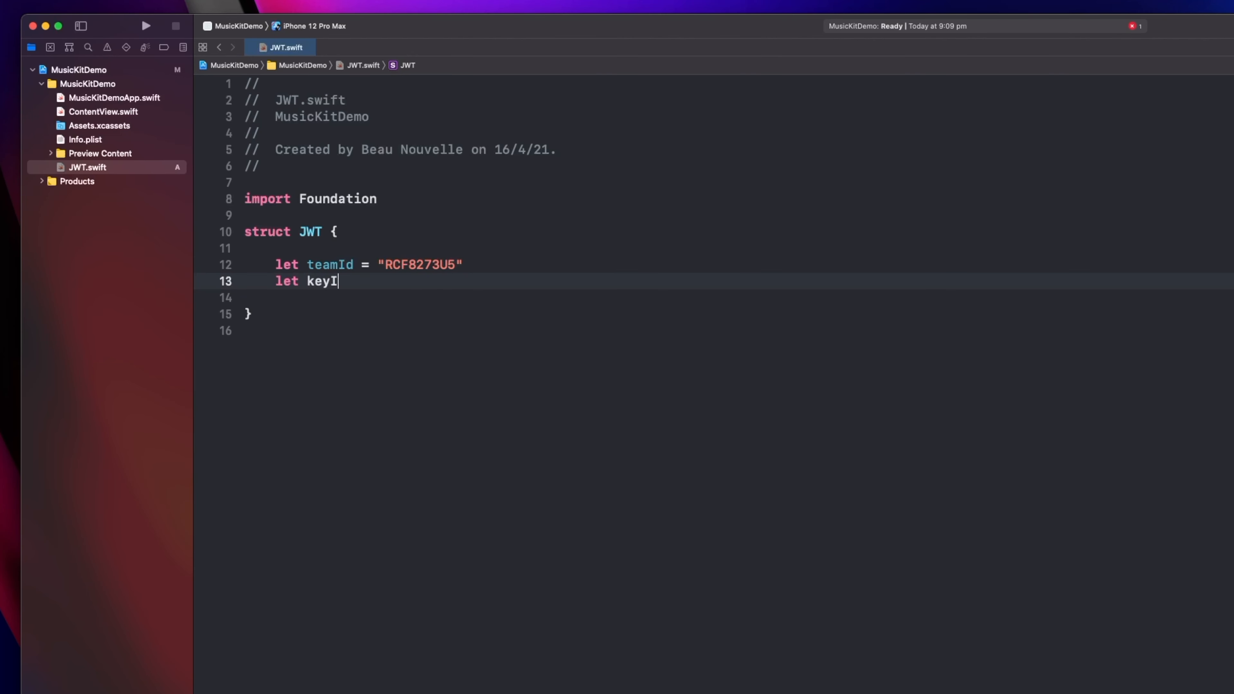
text(d = "")
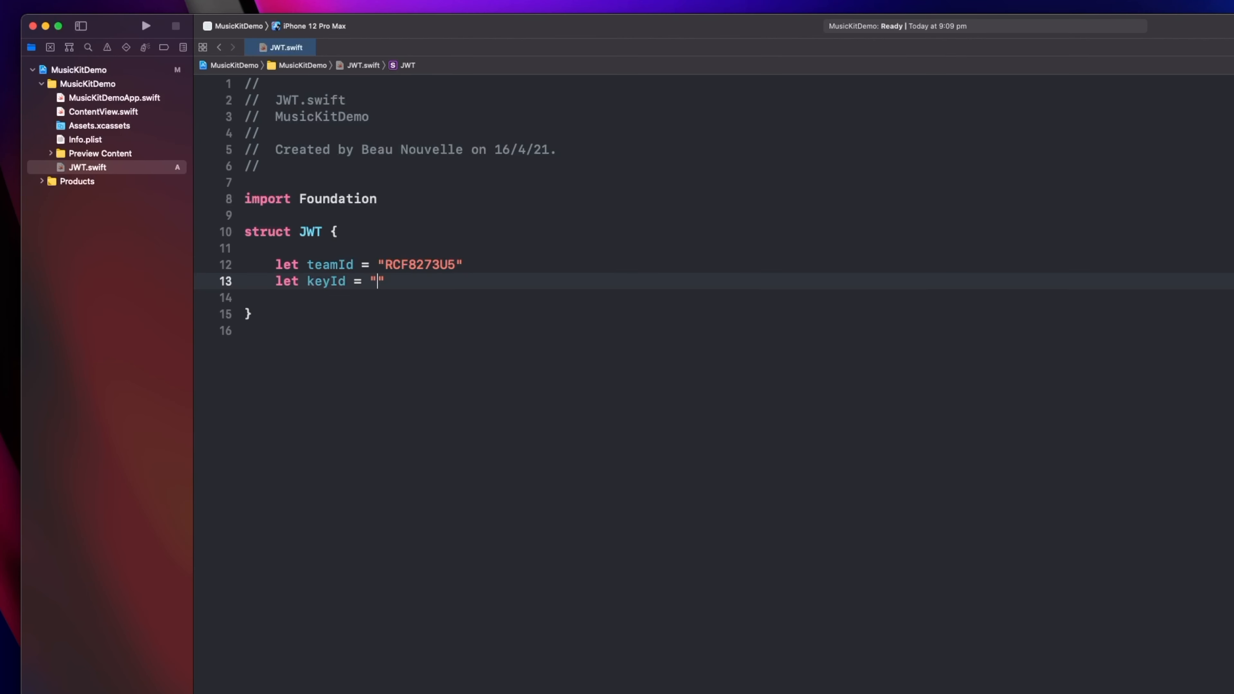
text(L2Q839493DW)
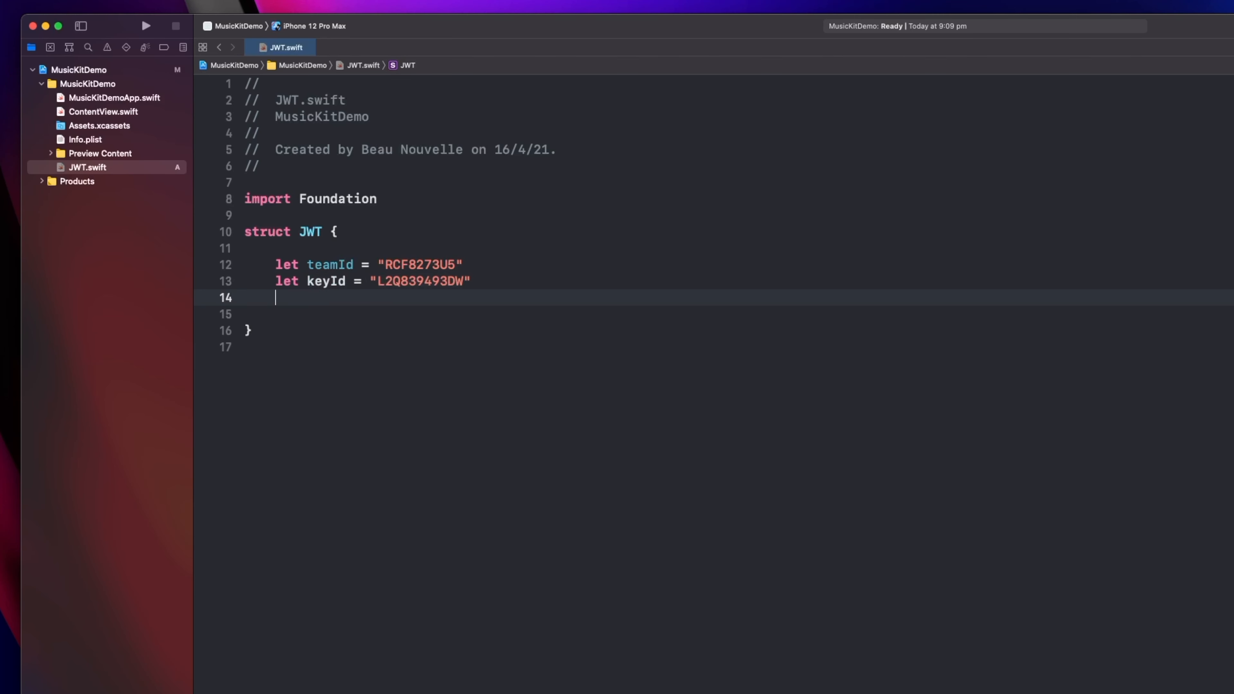
Add a triple-quoted multi-line authToken string holding the private key.
text(let authToken =)
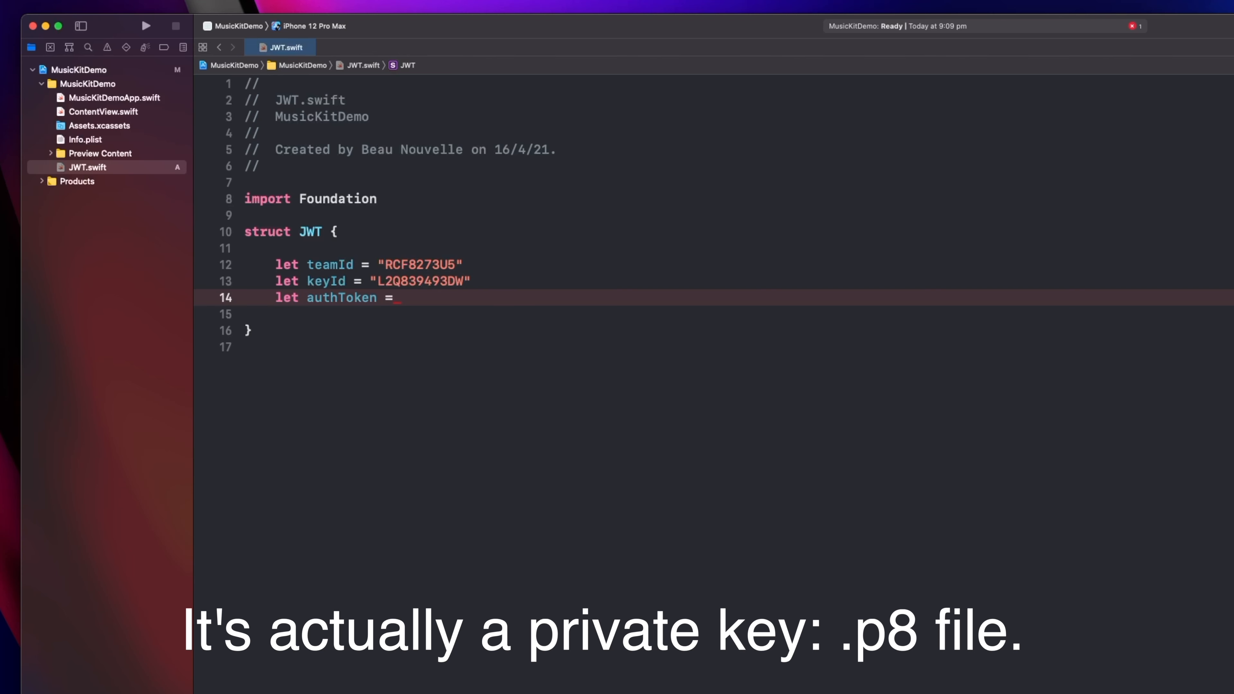
text(""")
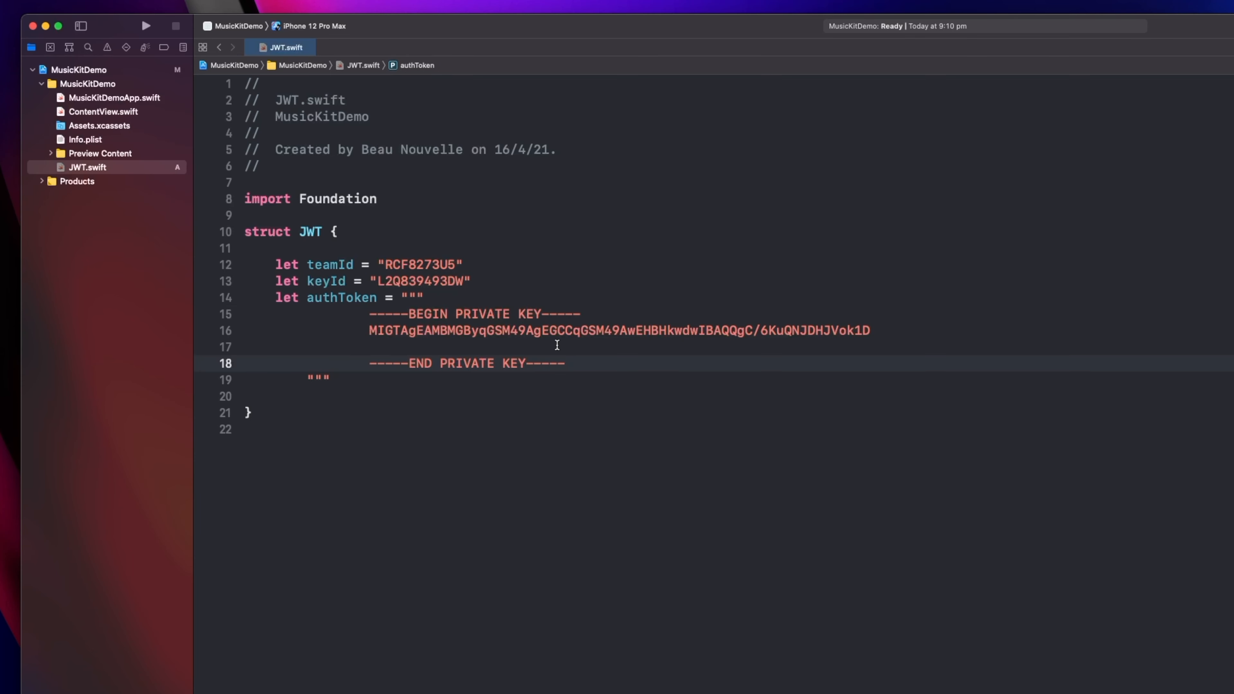
click(248, 347)
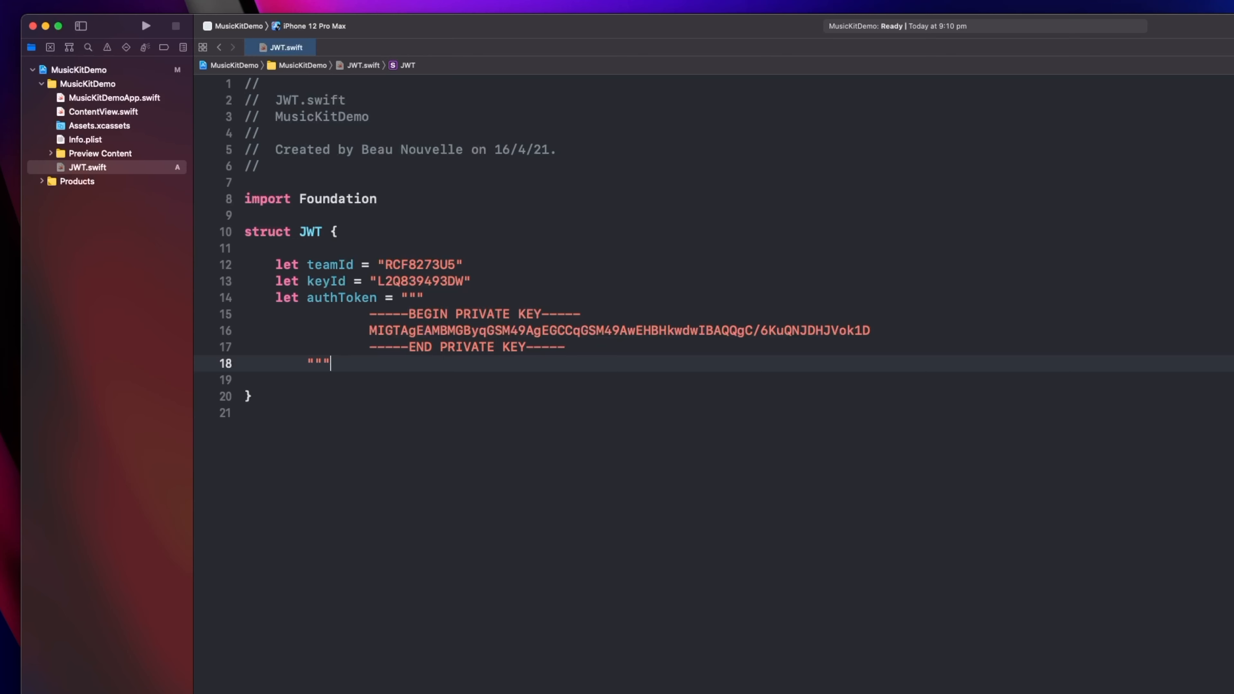
click(77, 6)
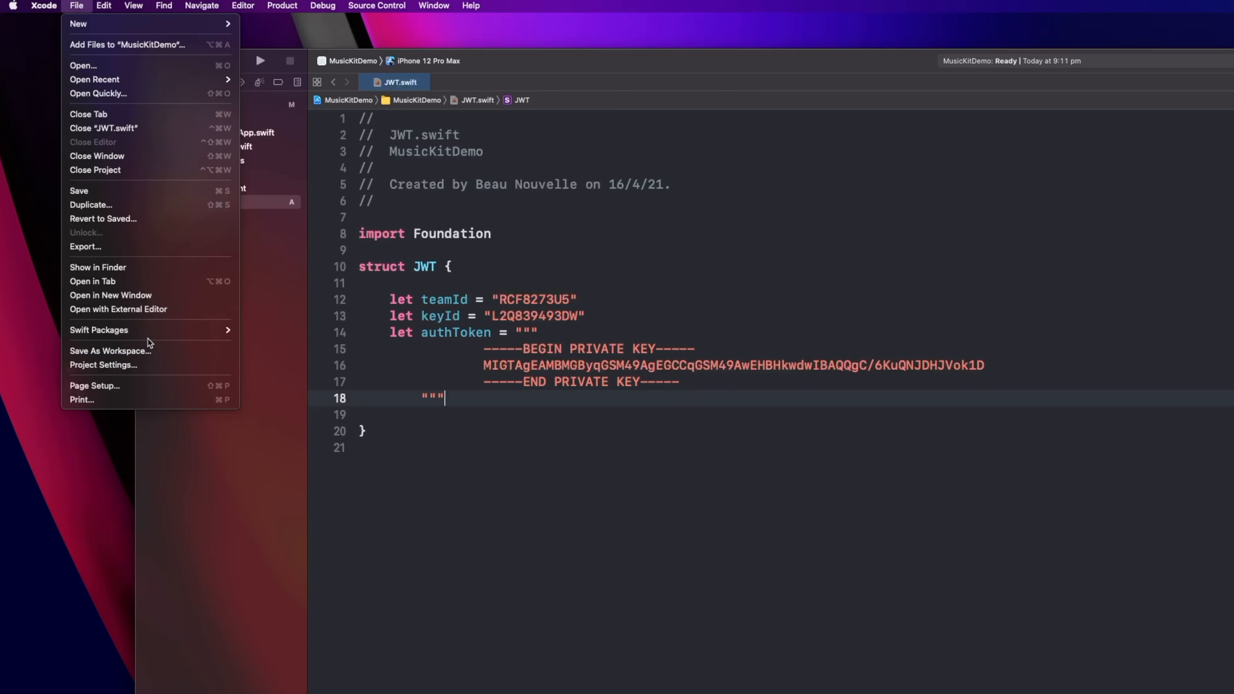
click(98, 329)
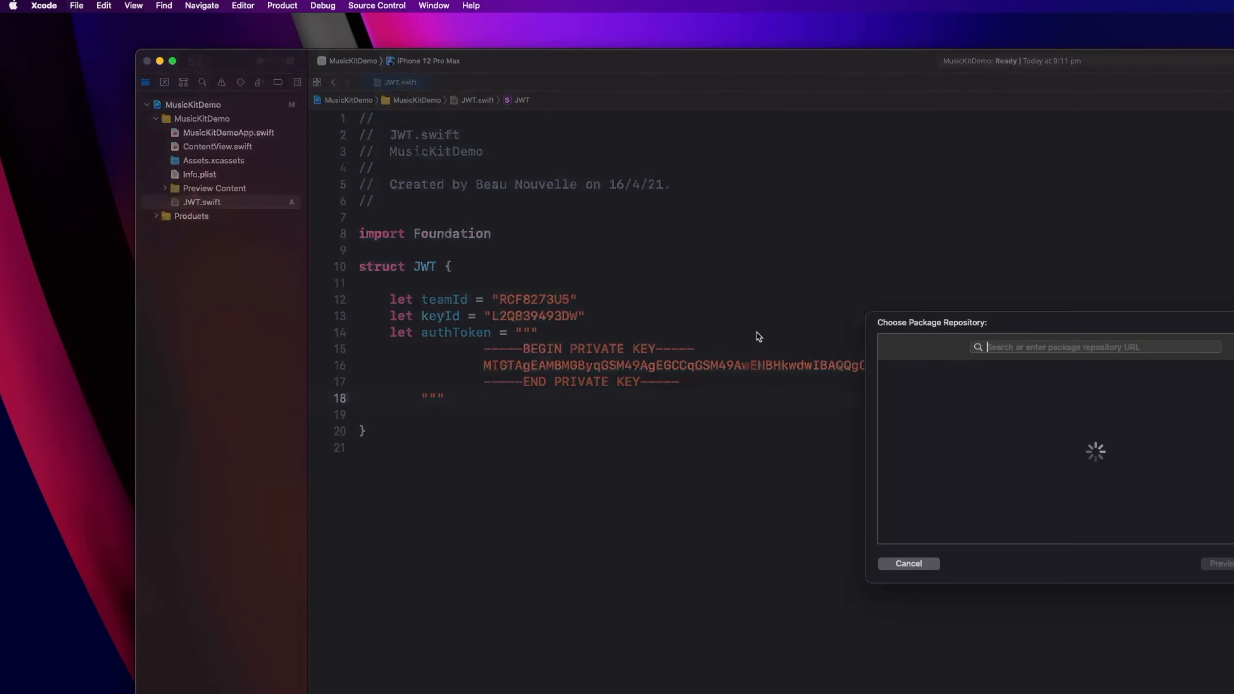
text(https://github.com/Kitura/Swift-JWT.git)
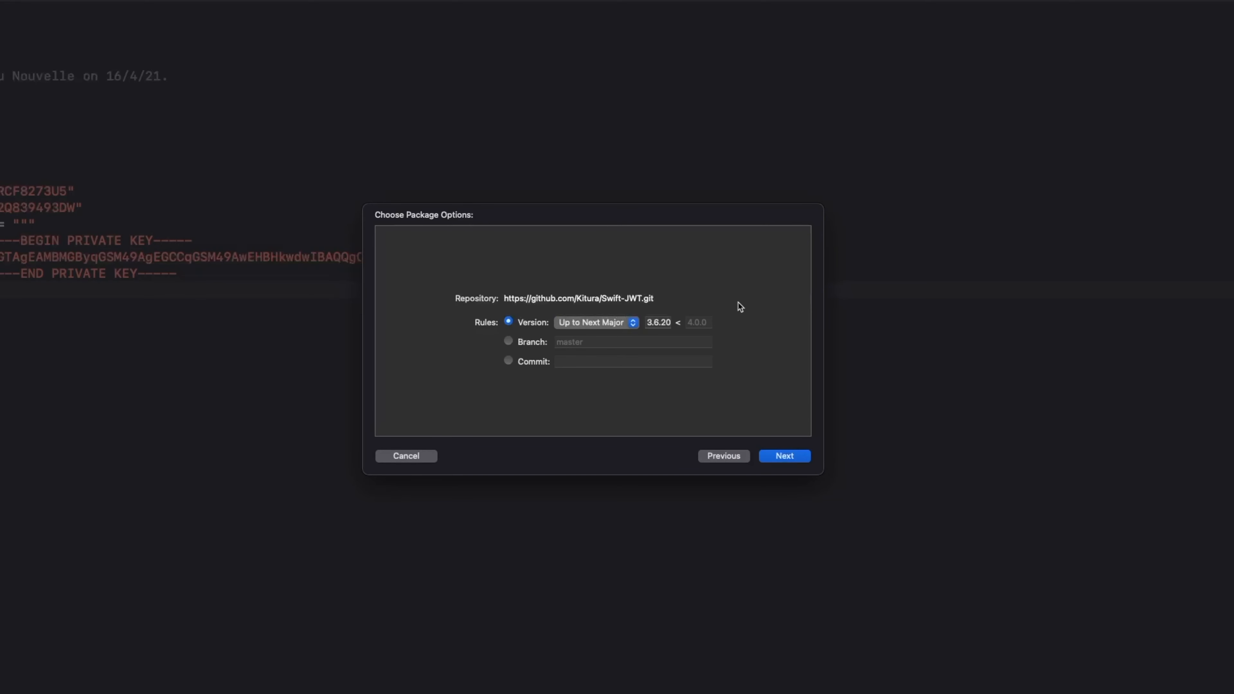
click(783, 456)
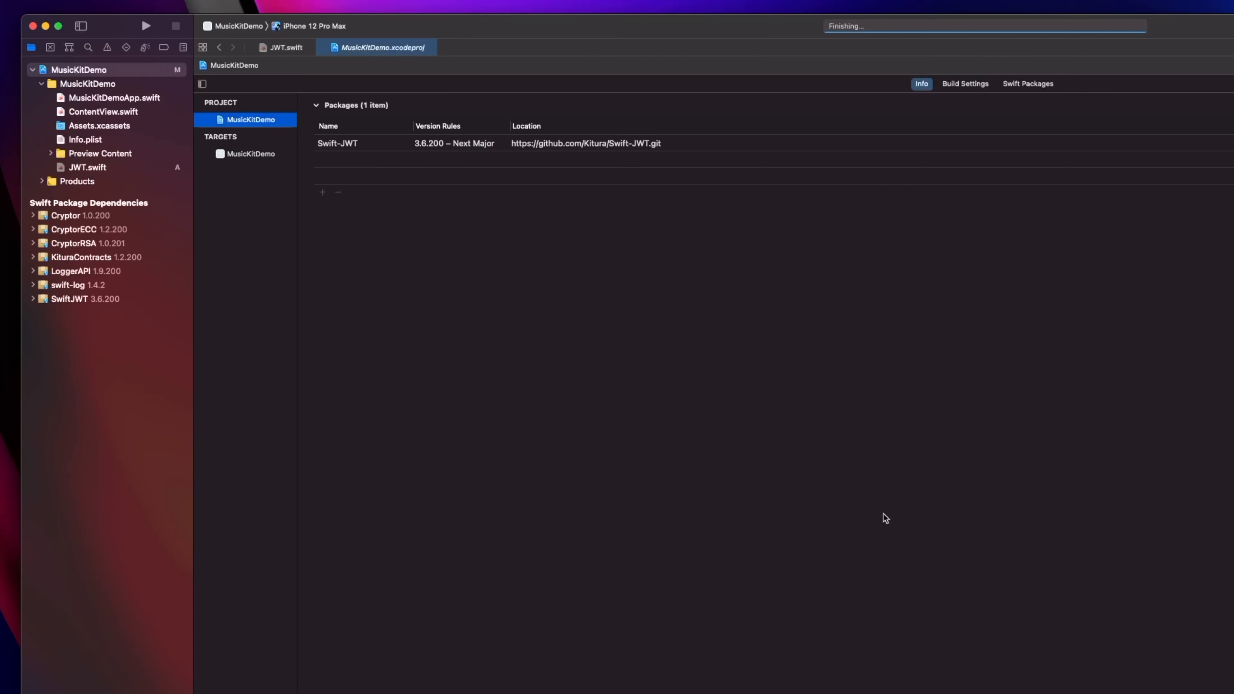
click(285, 46)
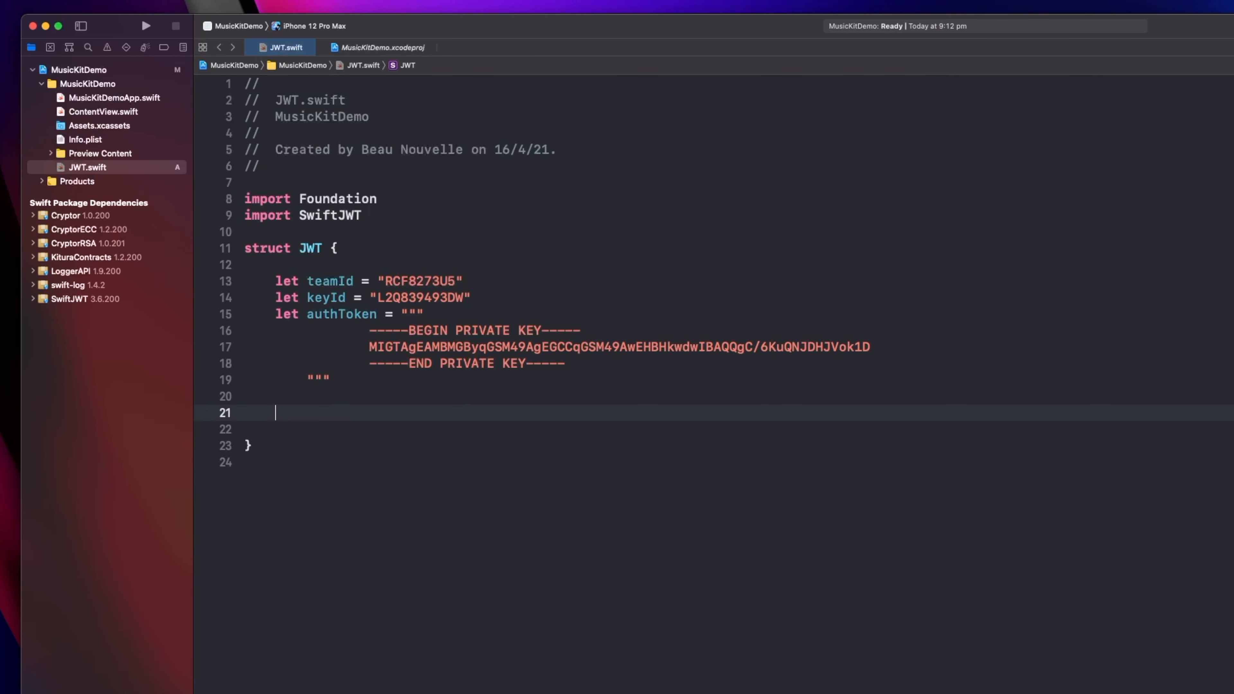
Start generateToken with Header(kid: keyId) and a JWTClaim struct with iss, iat, exp.
text(func generateToken() {)
text(let mu)
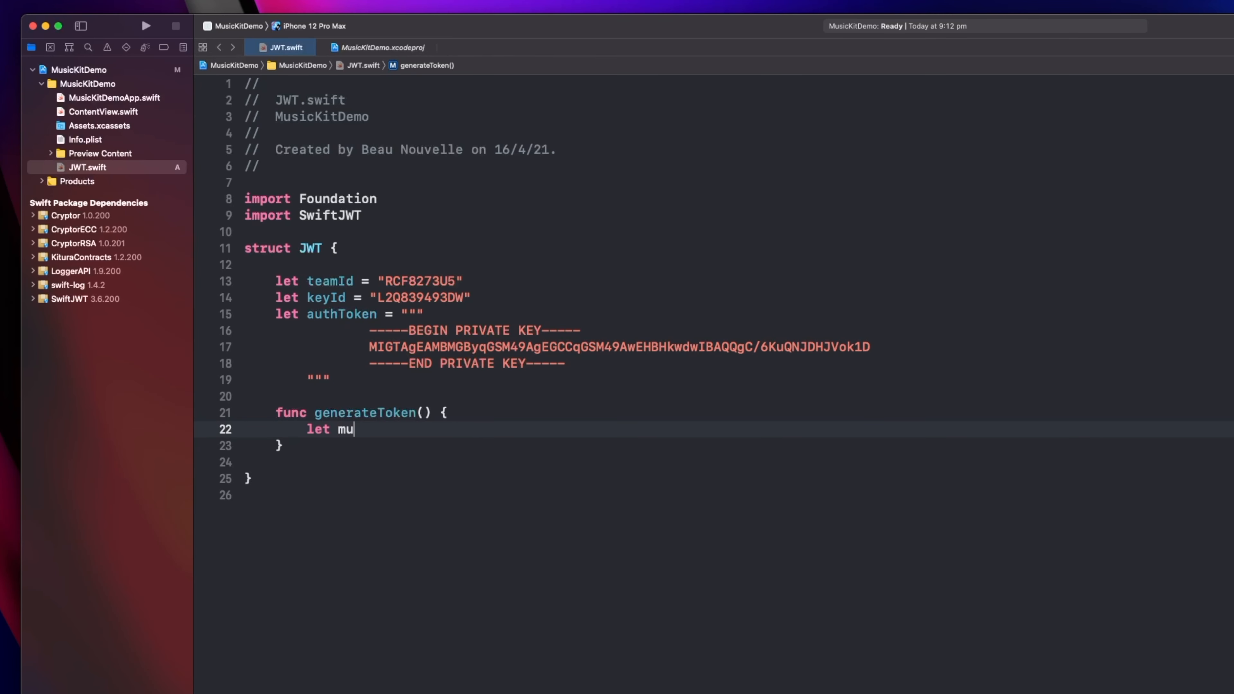
text(yHeader = Header(kid: keyId)
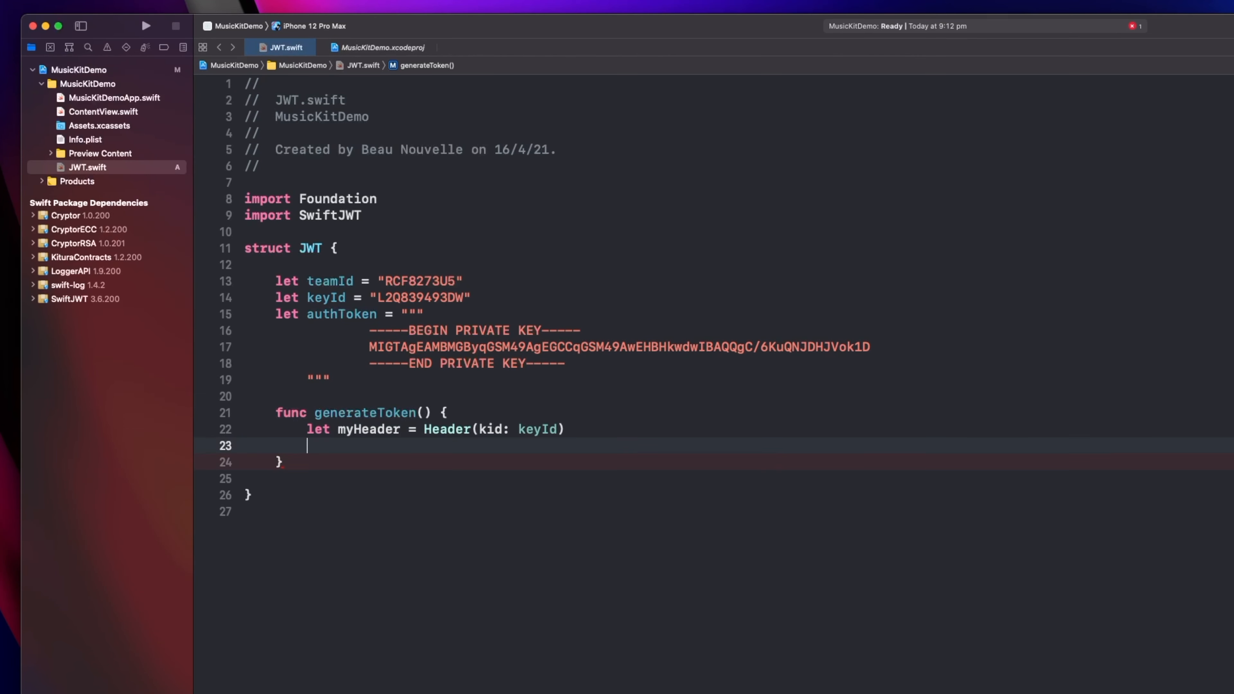
text(let claims =)
text(struct JWTClaim: Claims {)
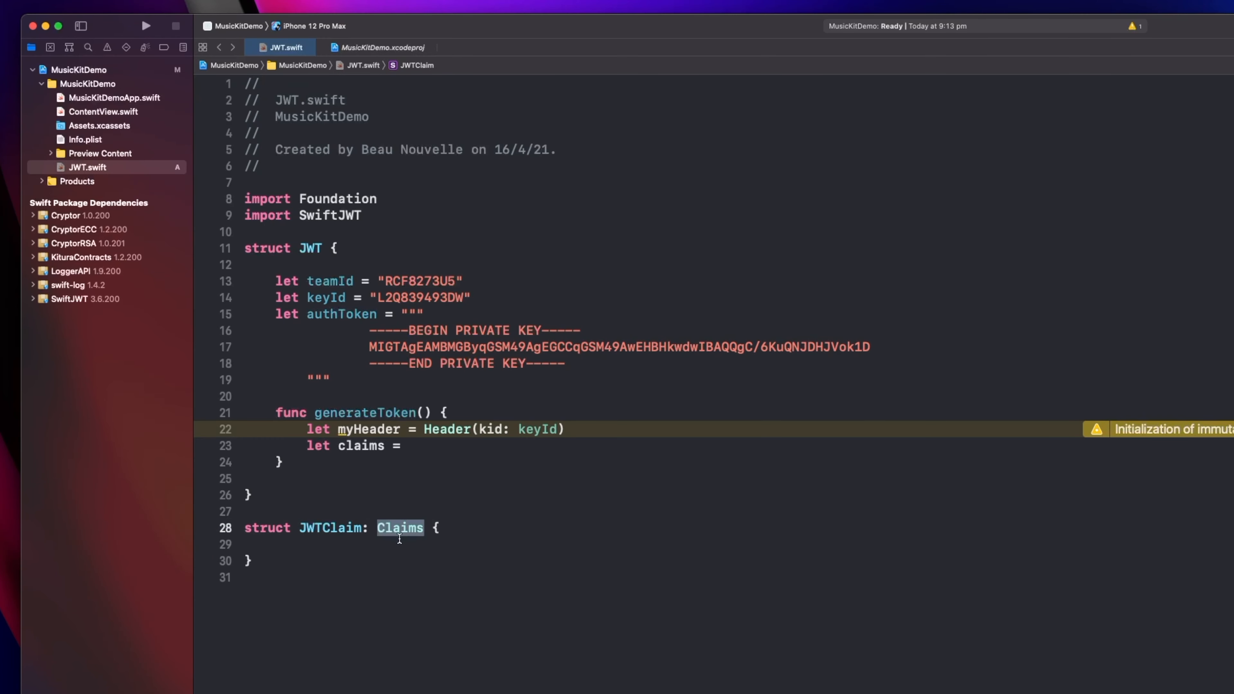
text(let iss: String)
text(let iat: Date?)
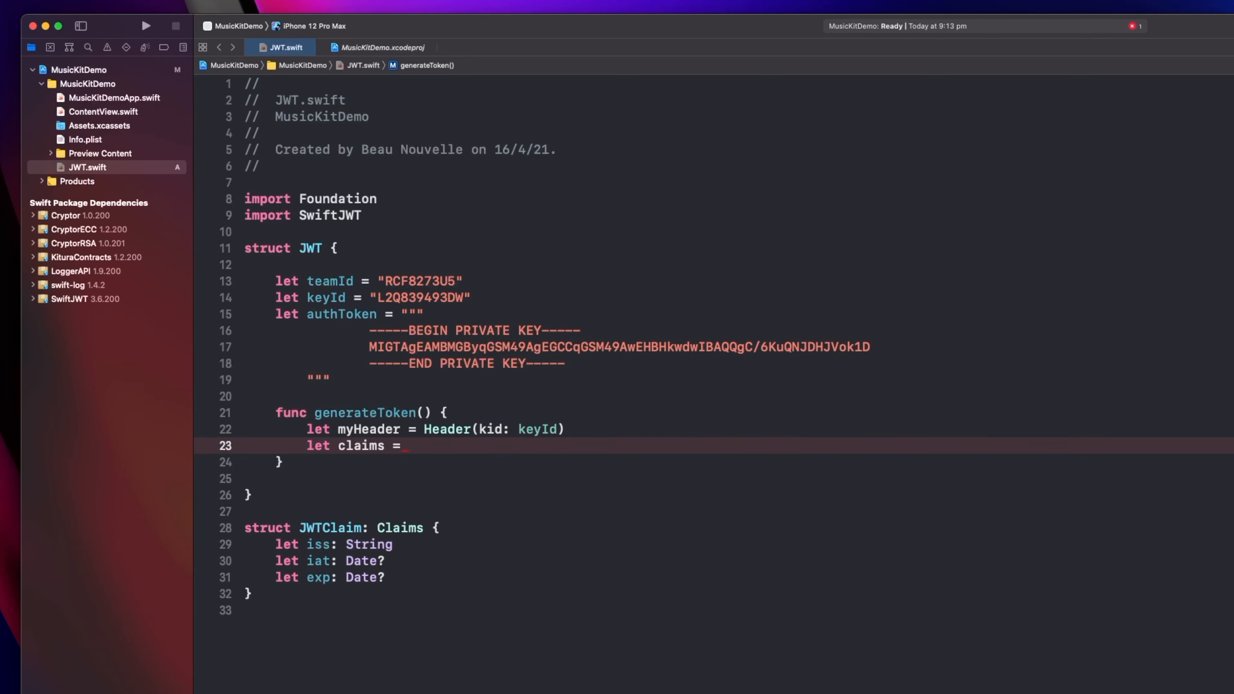
text(JWTClaimd)
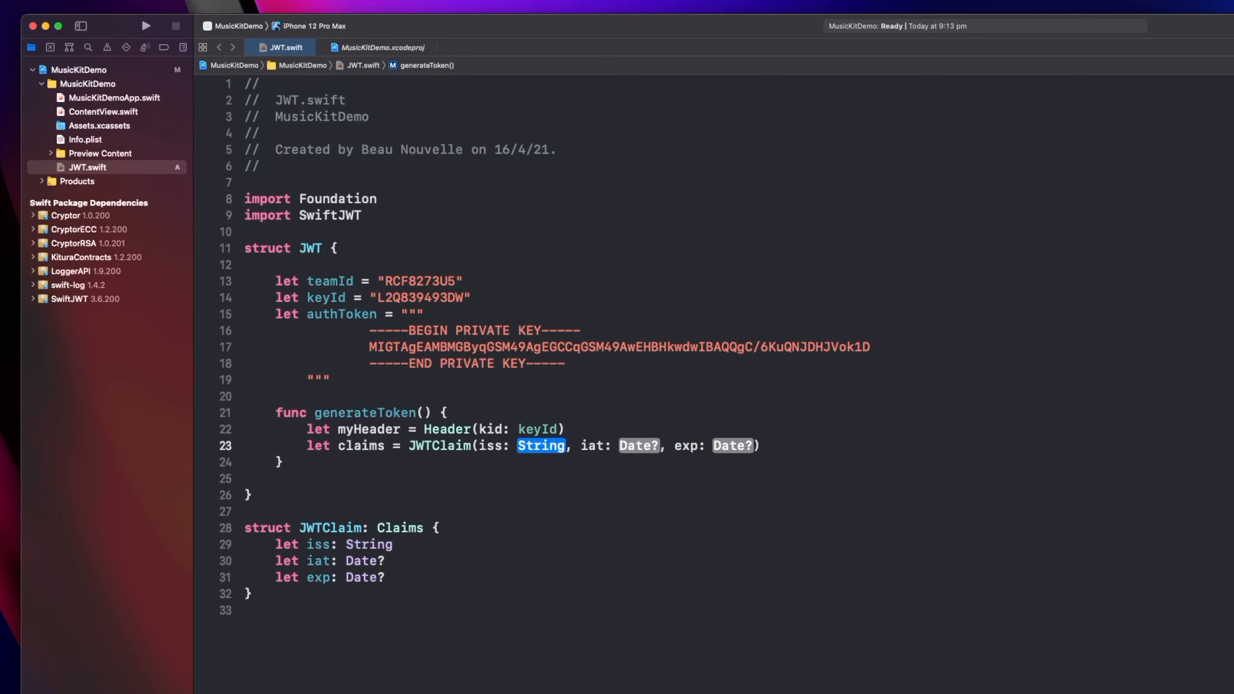
Build claims from teamId, the current date and a 60*60*24*100-second expiry.
text(teamId)
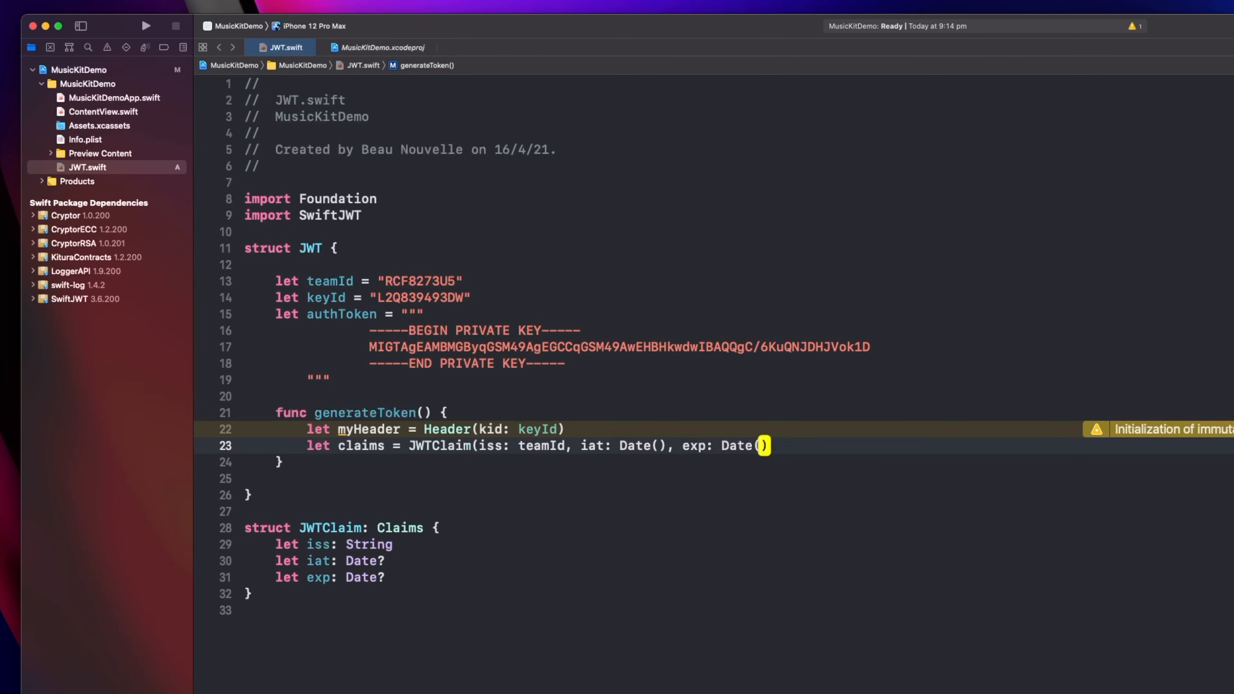
text(+)
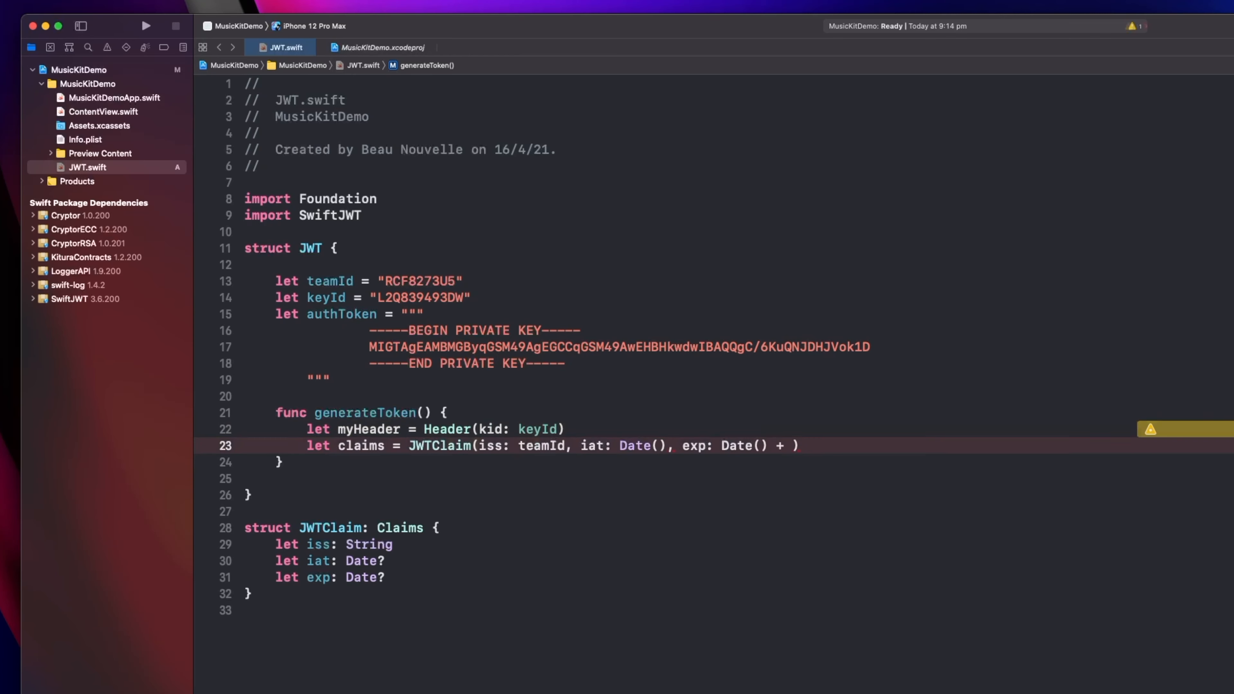
text(60)
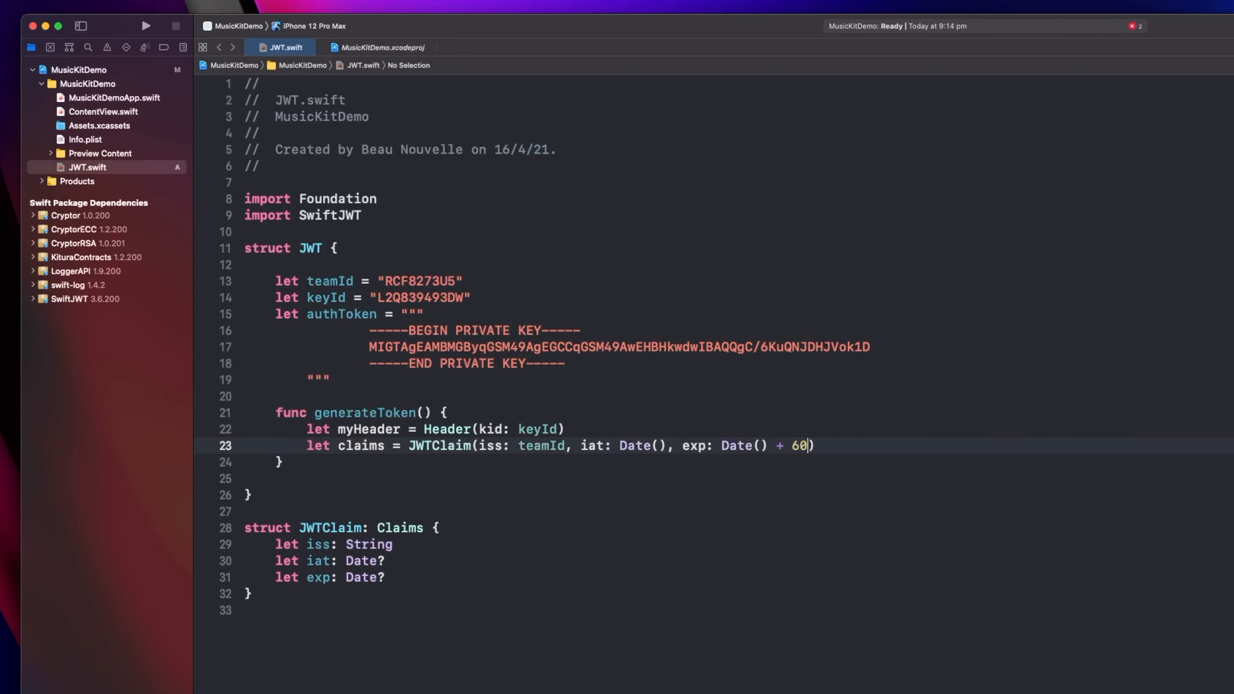
text(* 60 * 24 *)
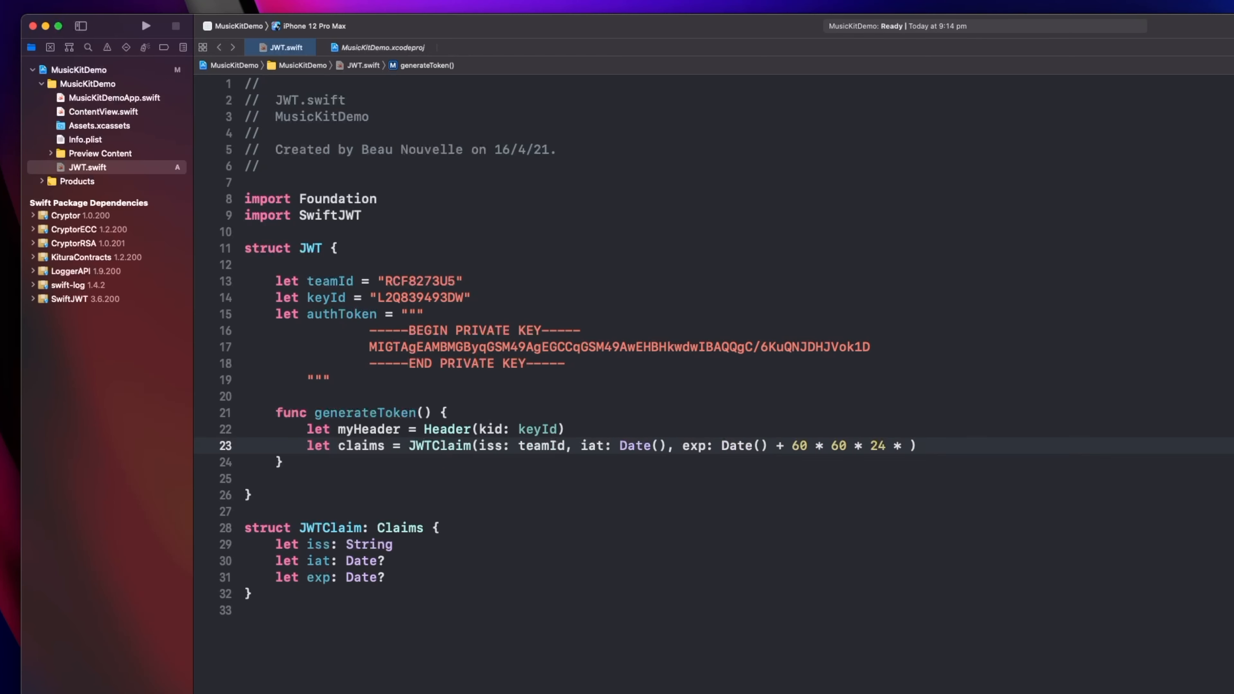
text(100)
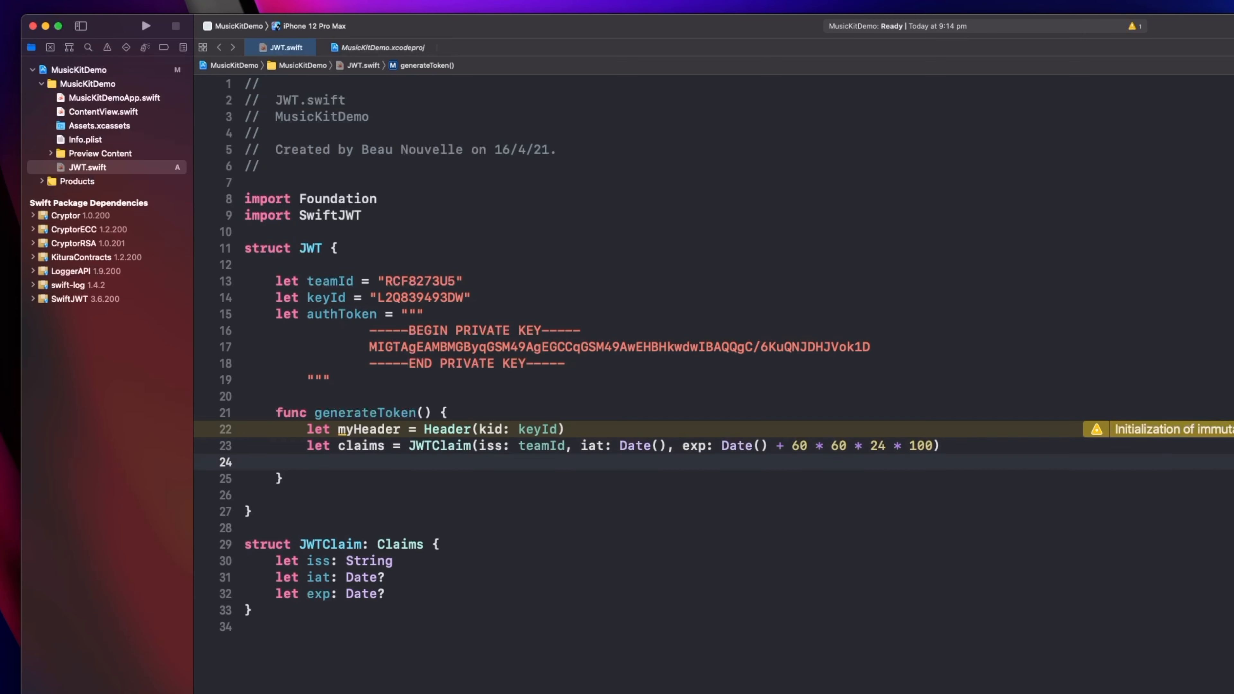
Create var jwt = SwiftJWT.JWT and guard authToken.data(using: .utf8) as tokenData.
text(var)
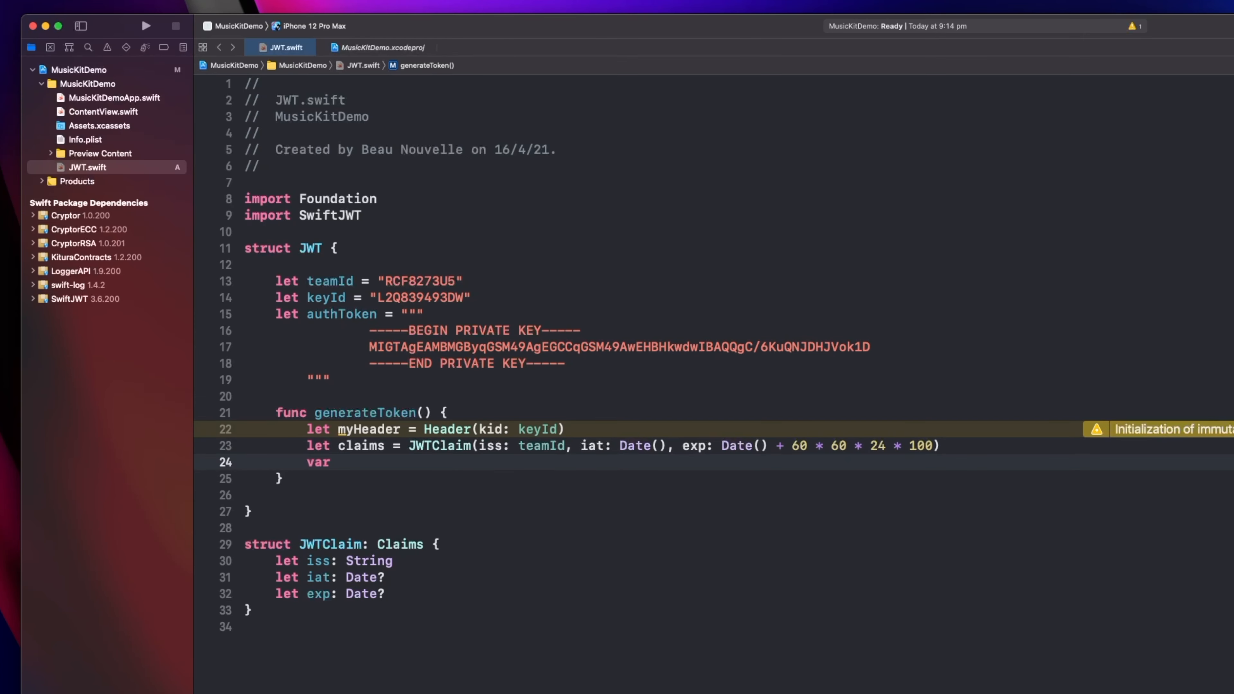
text(jwt = SwiftJWT.JWT(header: myHeader, claims: claims)
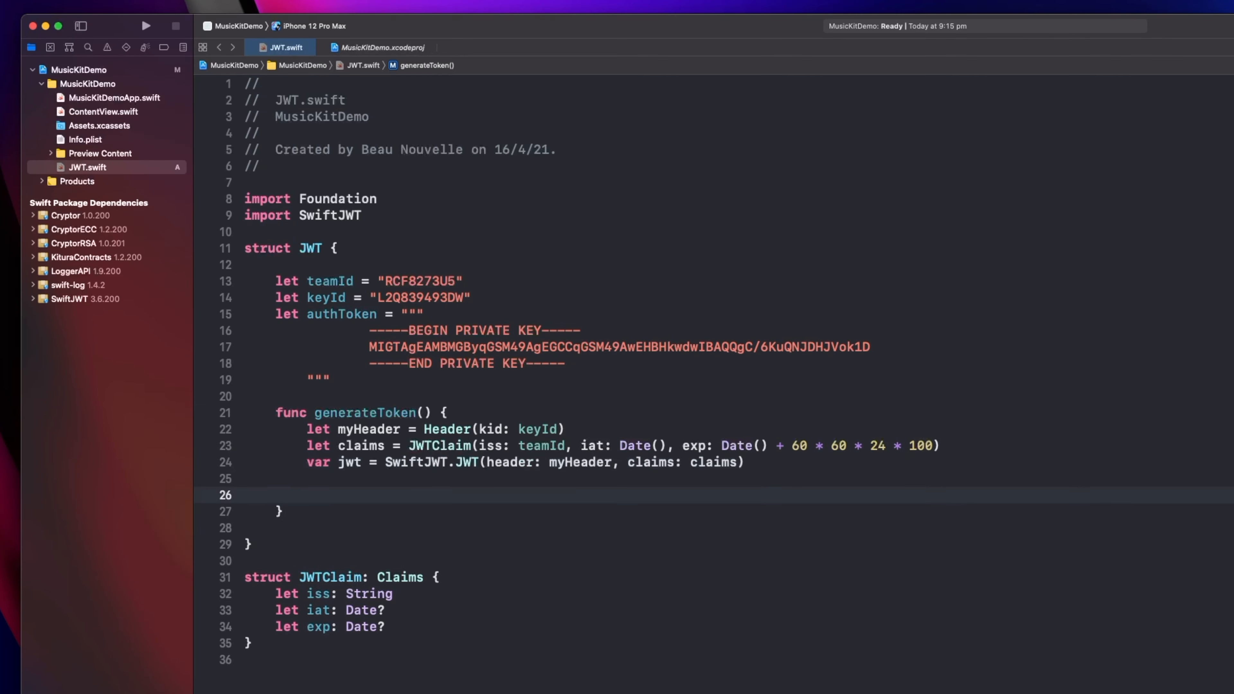
text(guard let tokenData =)
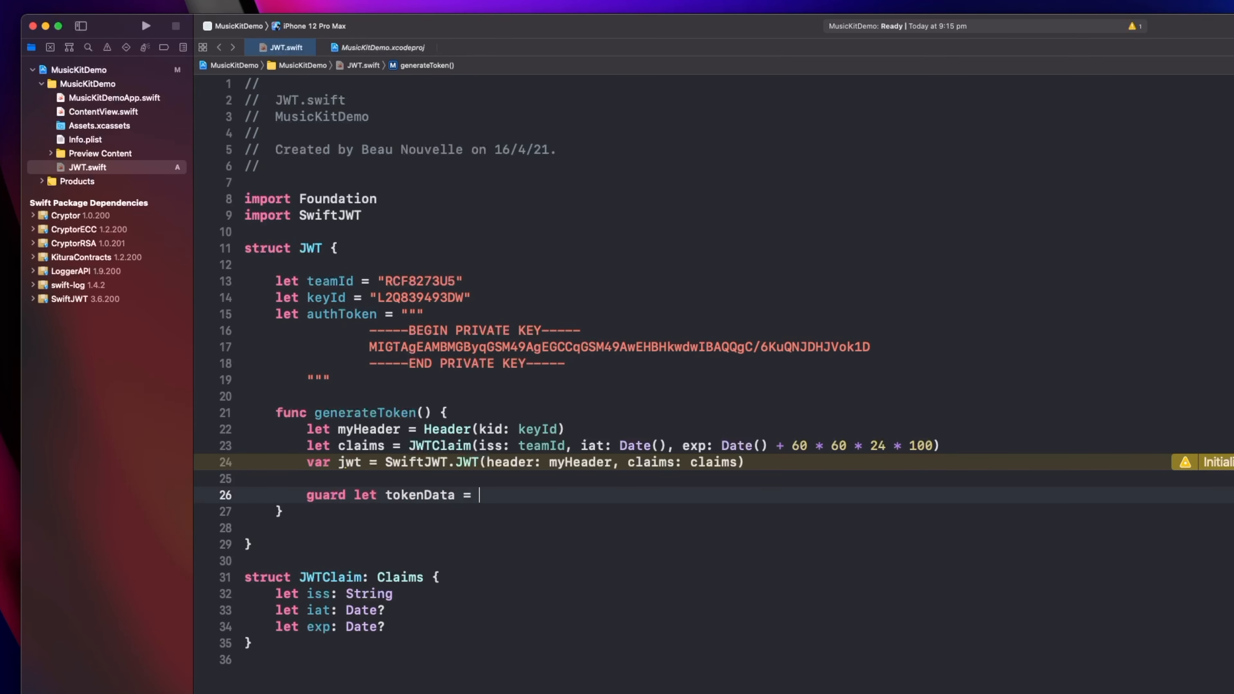
text(authToken.data(using: .utf8) else {)
text(return)
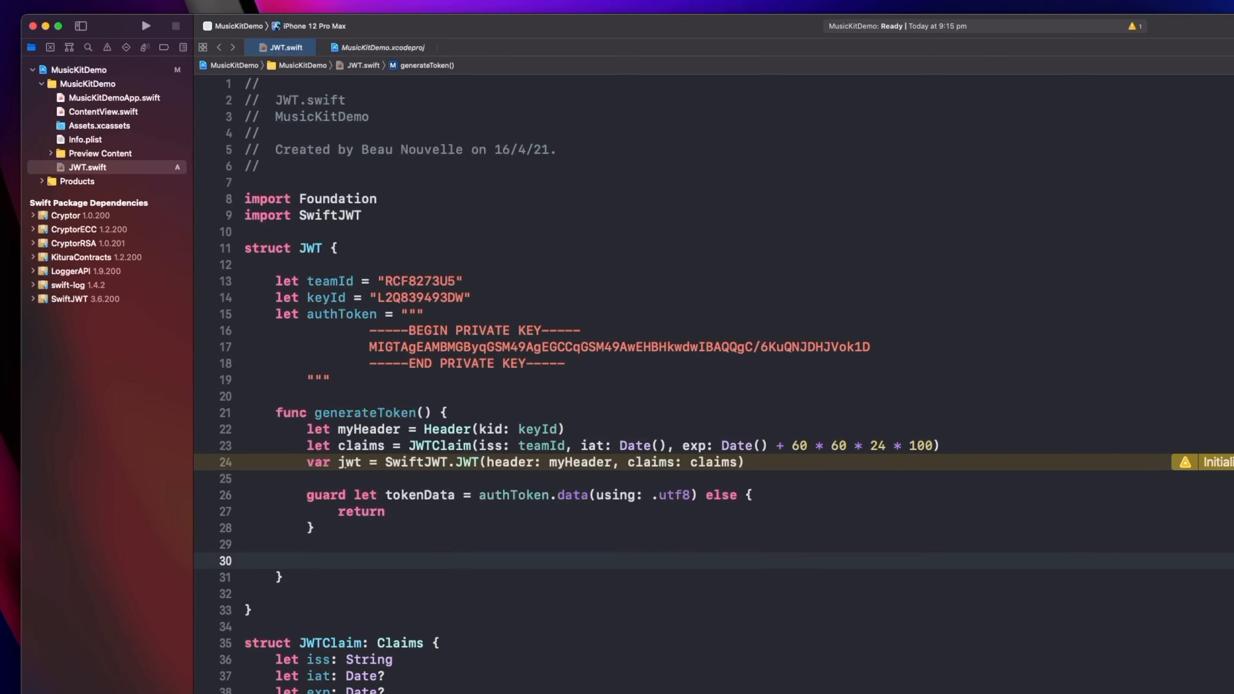
Sign the token with ES256 in a do/catch, printing errors and storing it in UserDefaults.
text(do {)
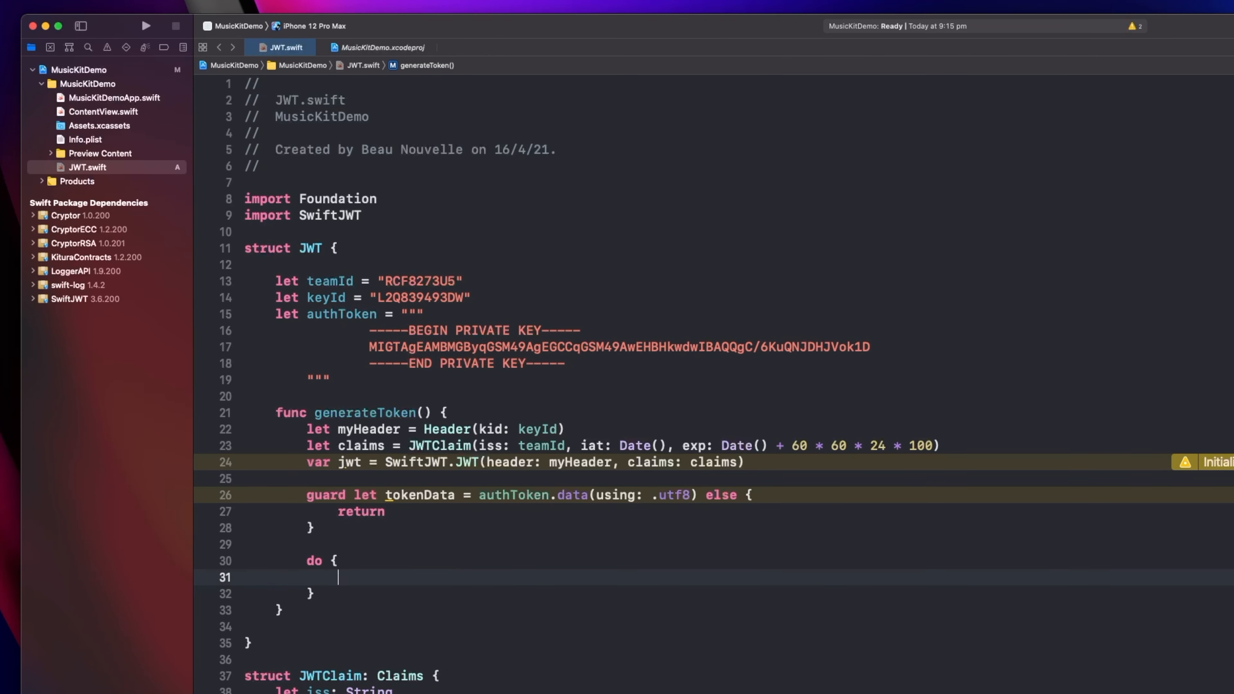
text(let token = try jwt.sign(using: .es256(privateKey: tokenData)
text(print)
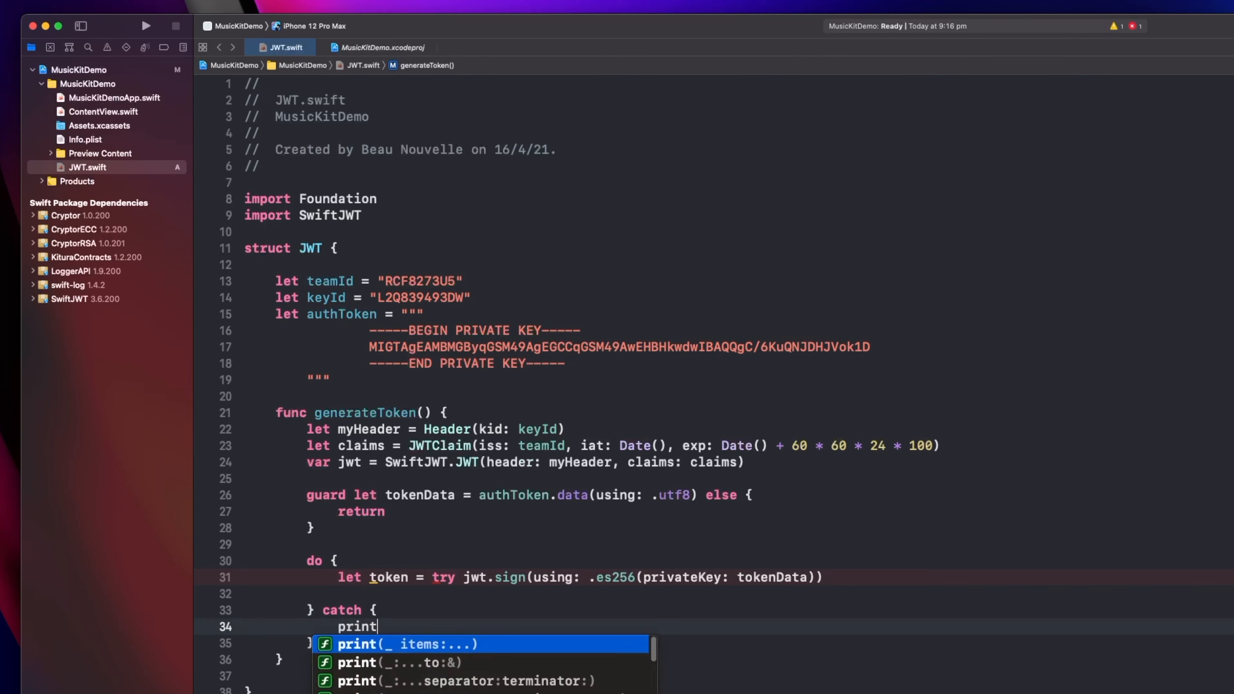
text((error.localizedDescription)
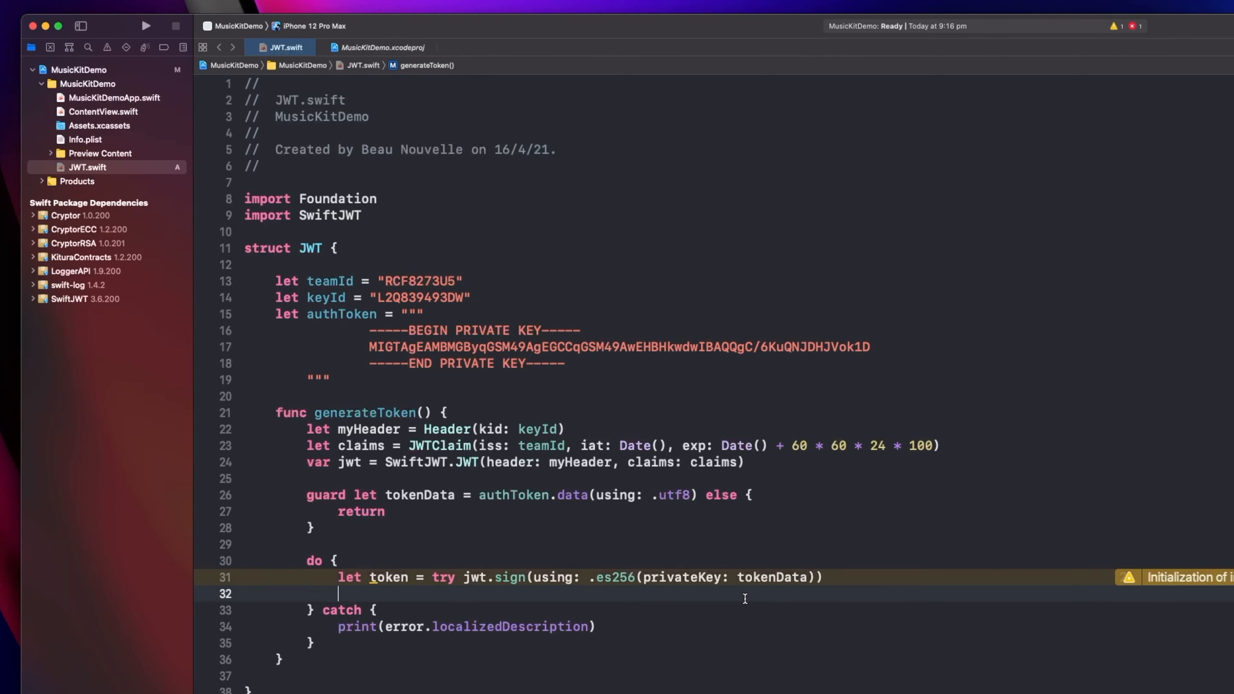
text(UserDefaults.standard.s)
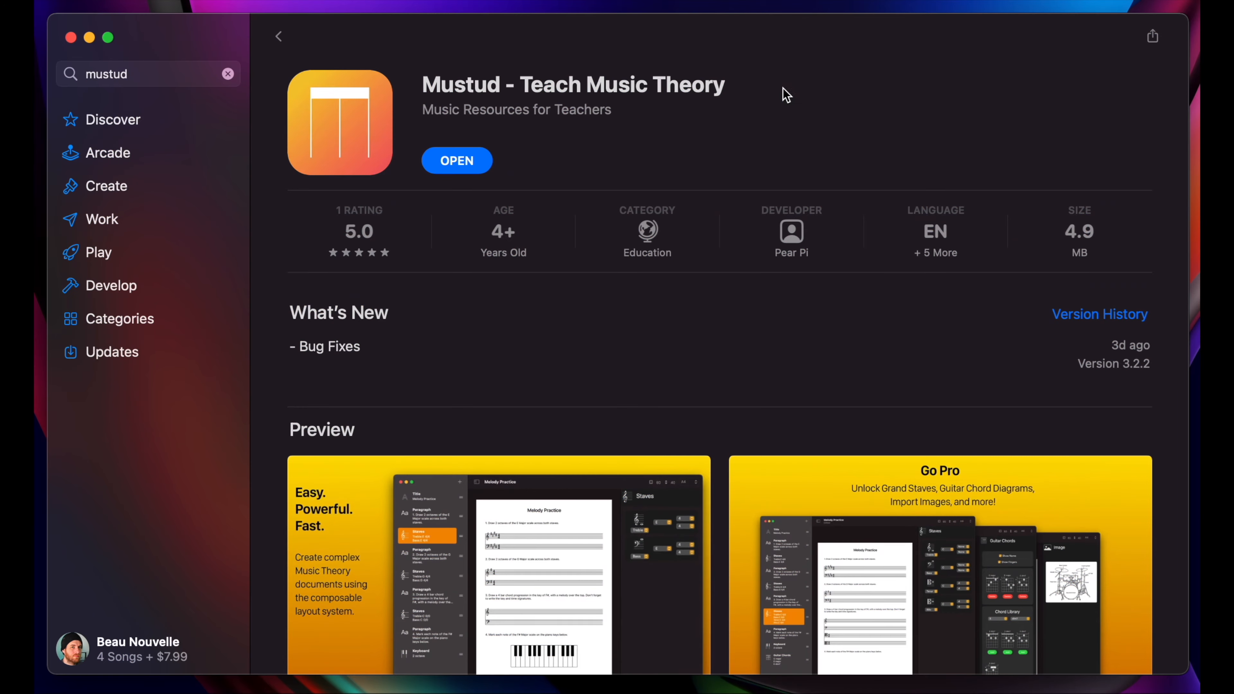
Scroll the Mustud app page down to its description and Ratings & Reviews.
scroll(down, 3)
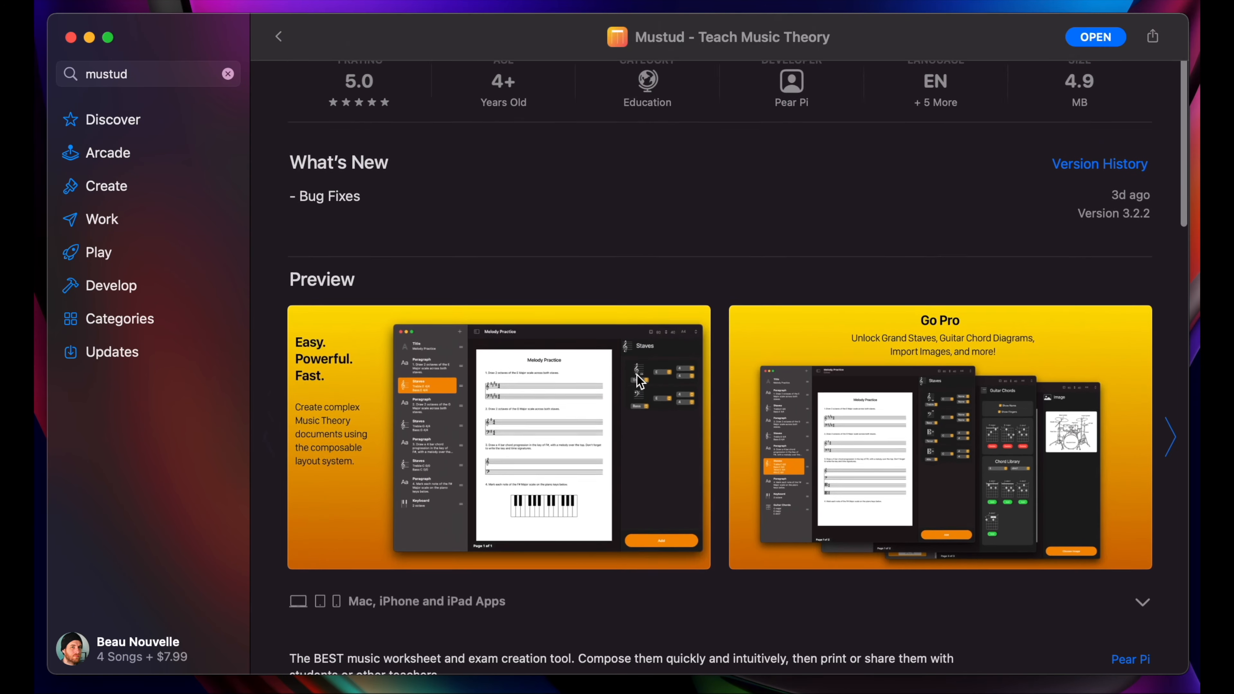
scroll(down, 3)
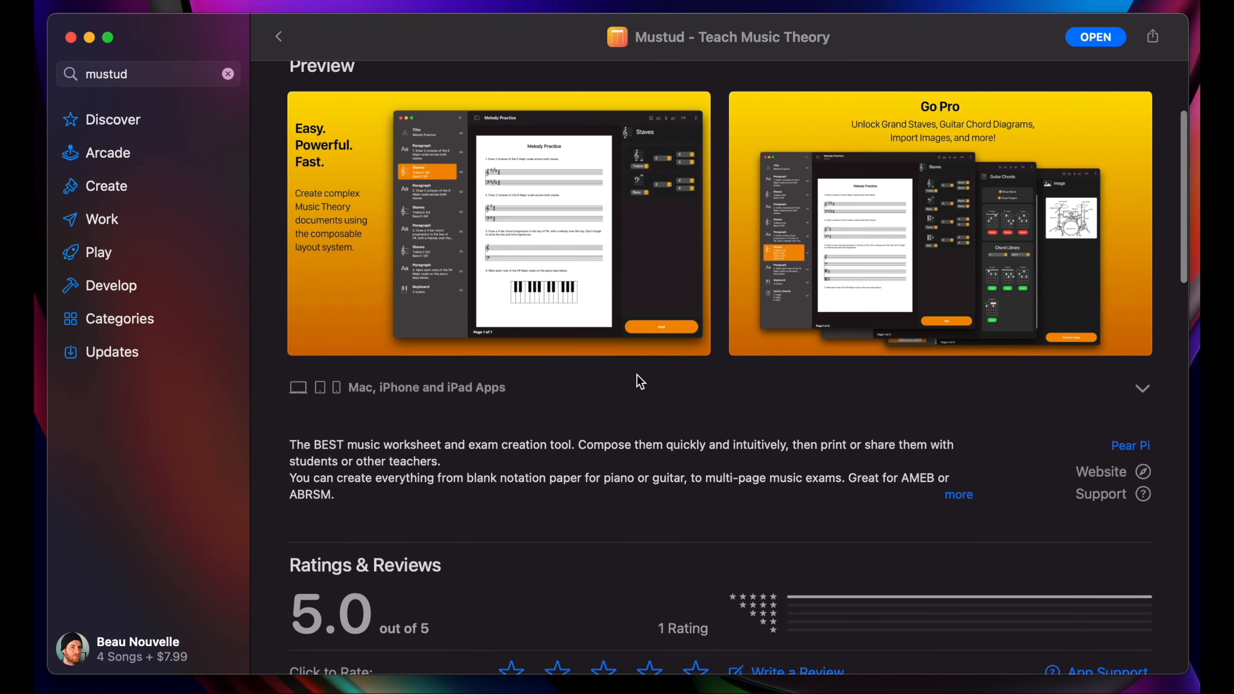